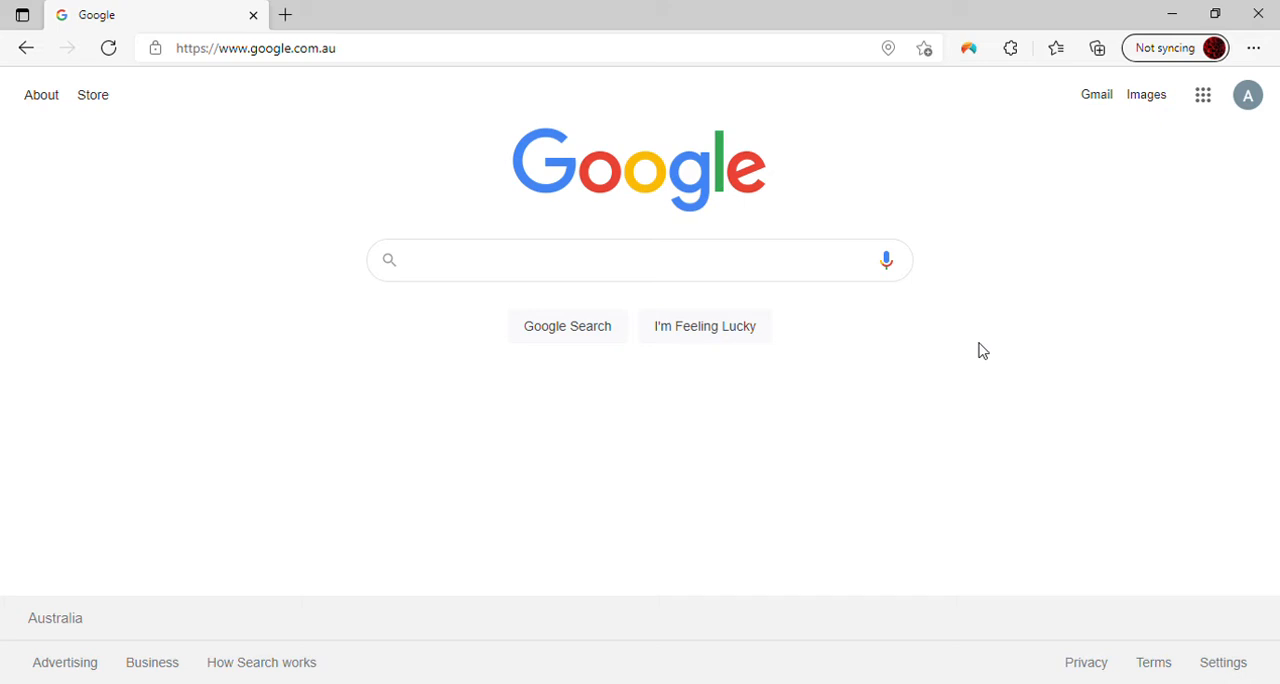
mouse_move(994, 346)
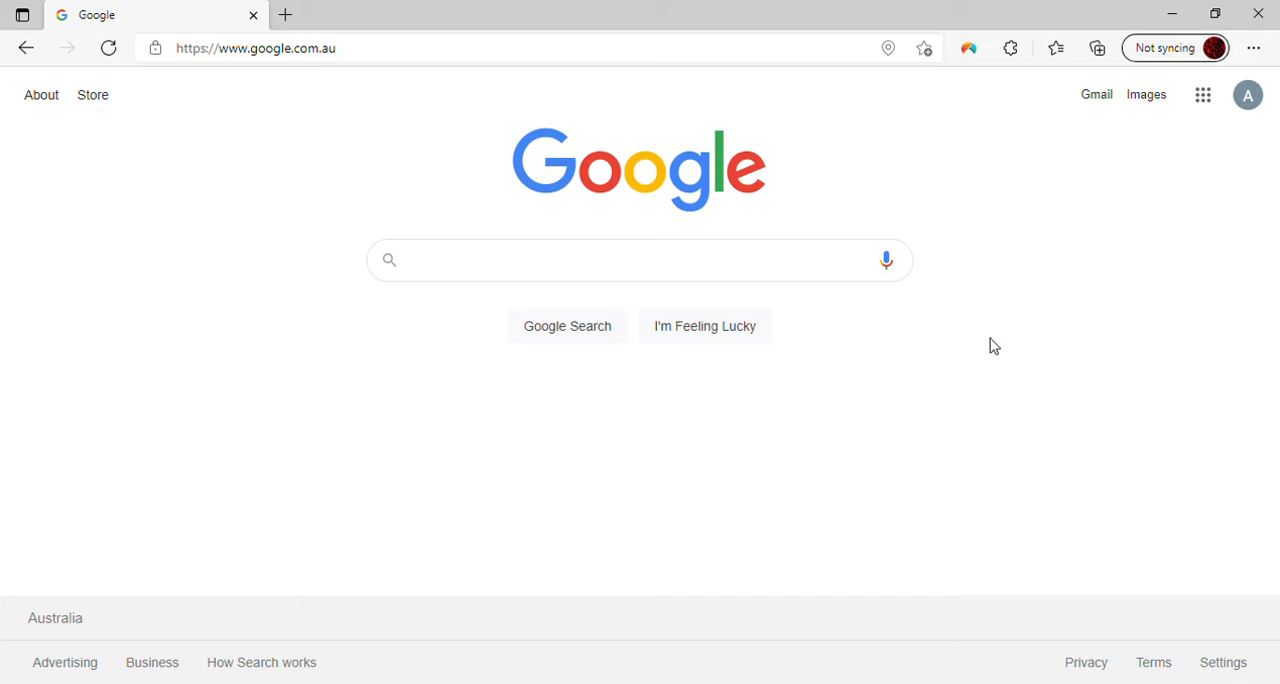
Search Google for 'yotube' to find the YouTube site.
text(yotube)
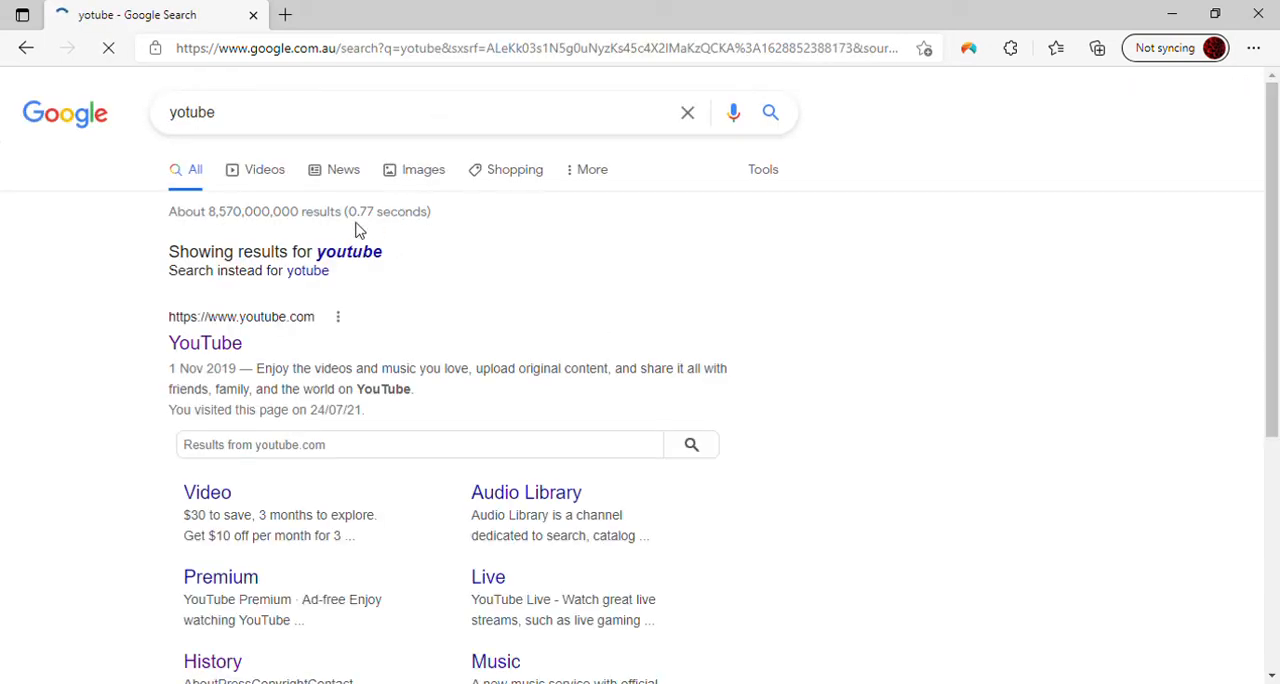
Open YouTube.com from the top search result.
click(205, 342)
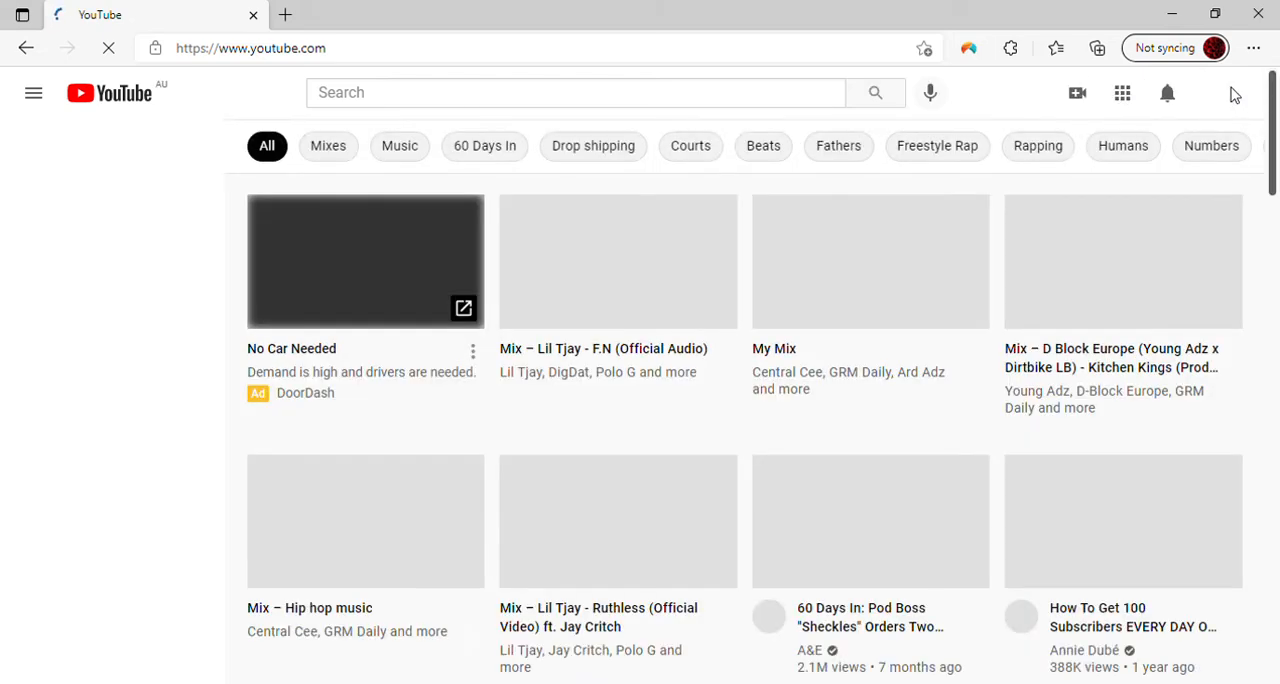
Choose YouTube Studio from the profile avatar's account menu.
click(33, 92)
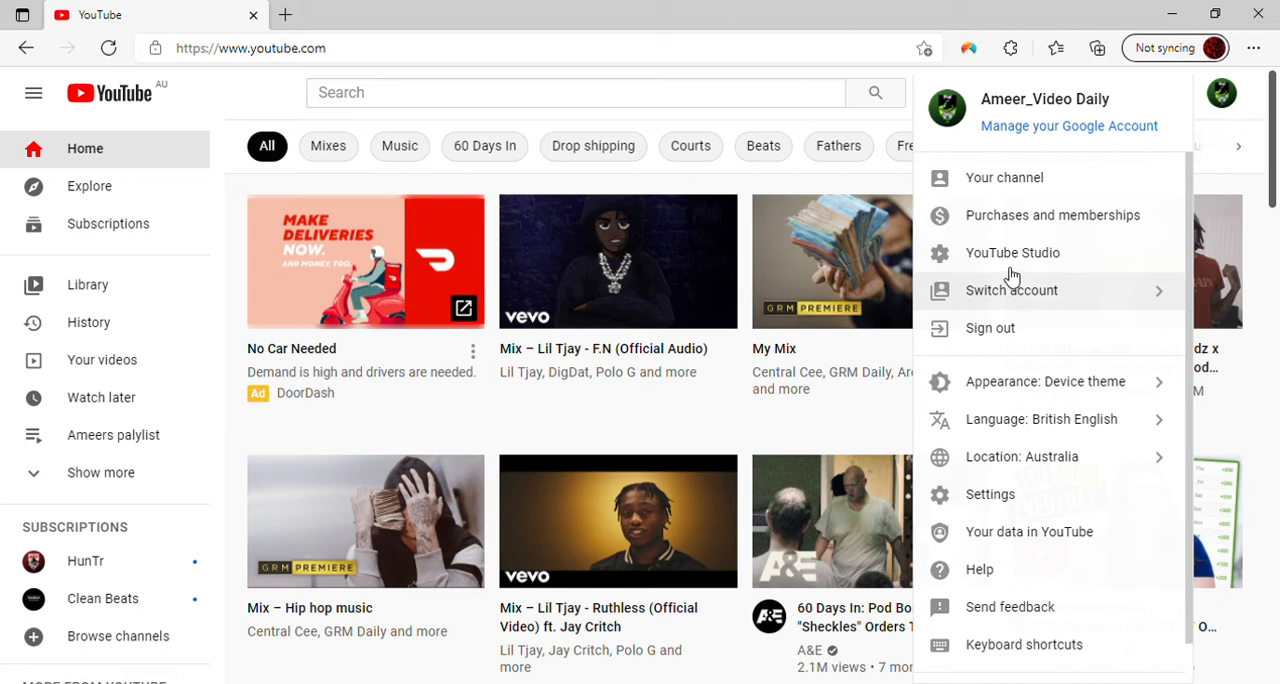
click(1012, 252)
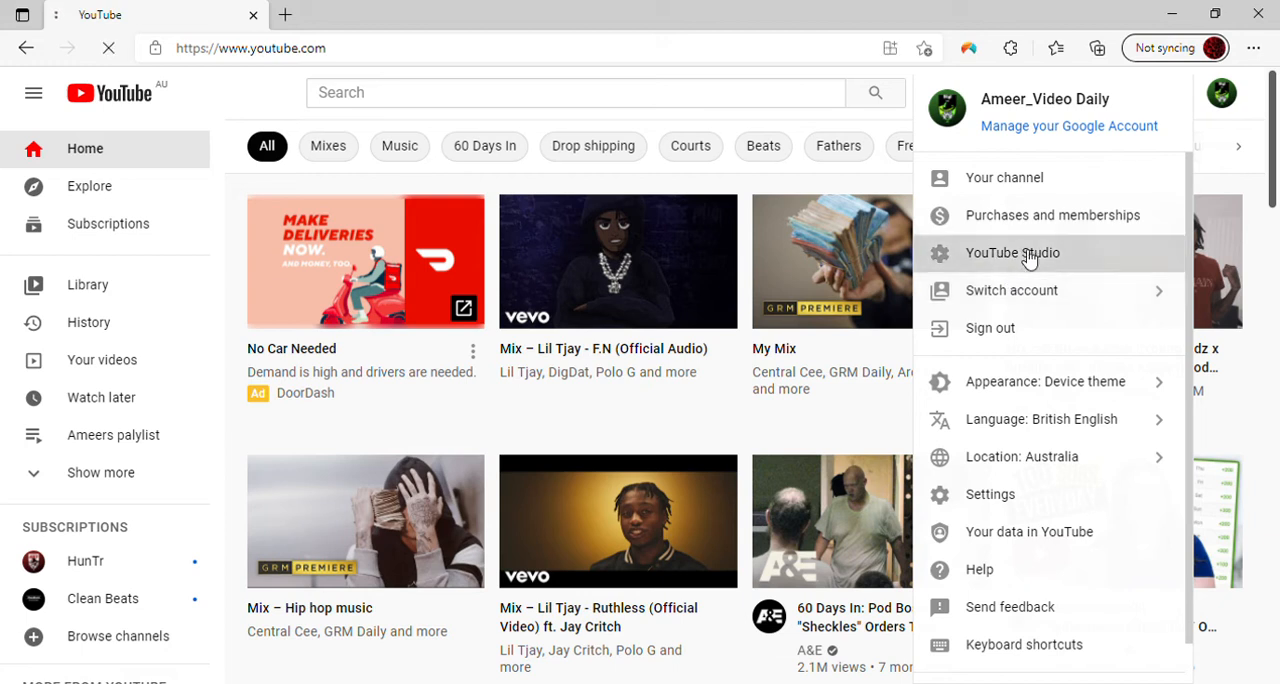
click(1012, 252)
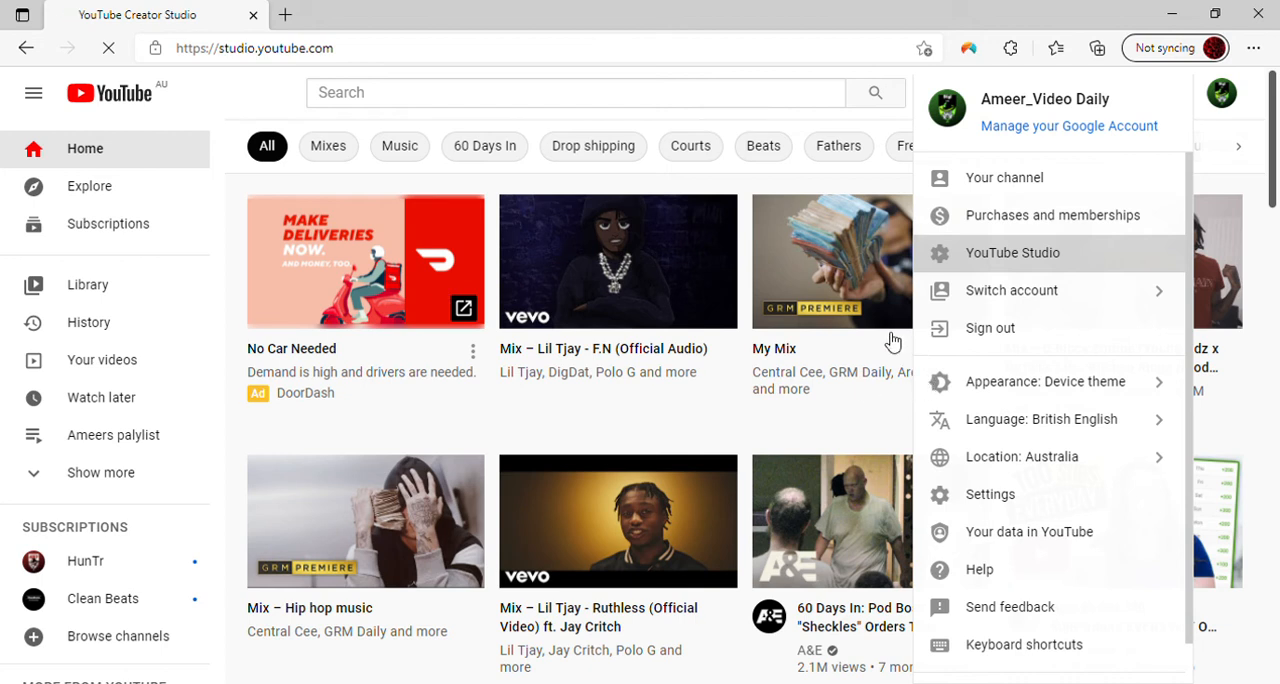
Let the Channel dashboard load, then go to Audio library in the sidebar.
click(1012, 252)
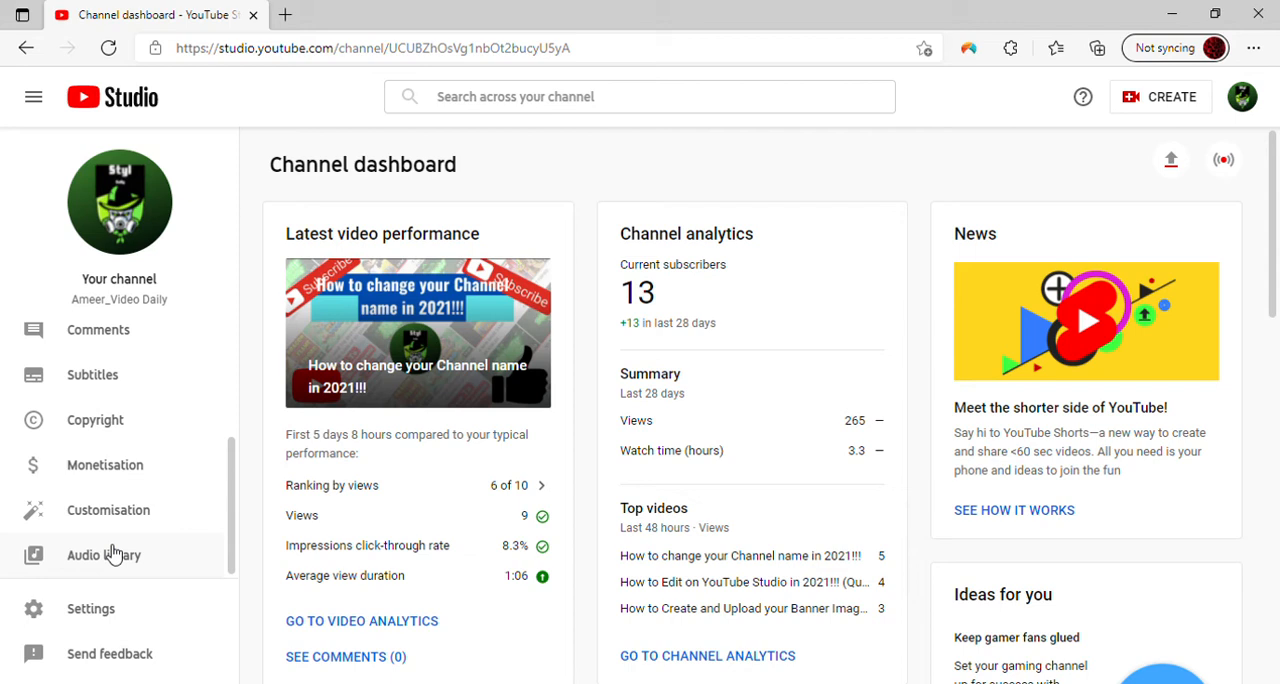
click(104, 555)
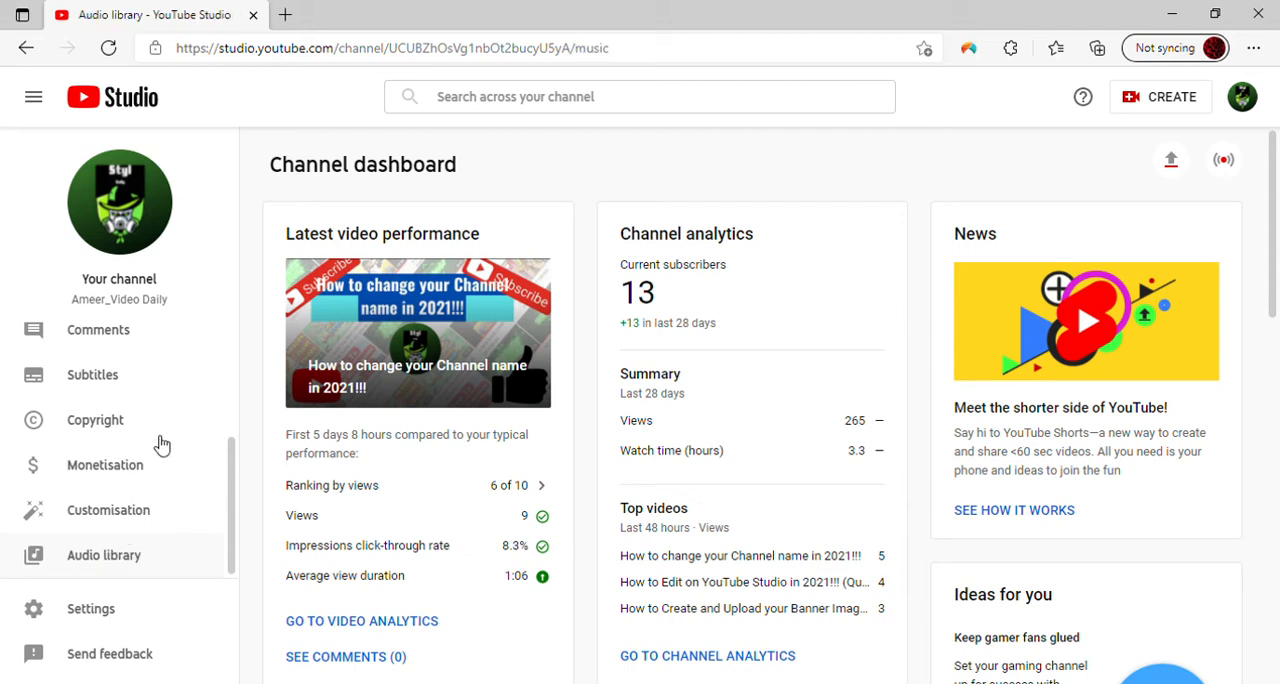
Select Audio library again and wait for the Free music list to load.
click(104, 555)
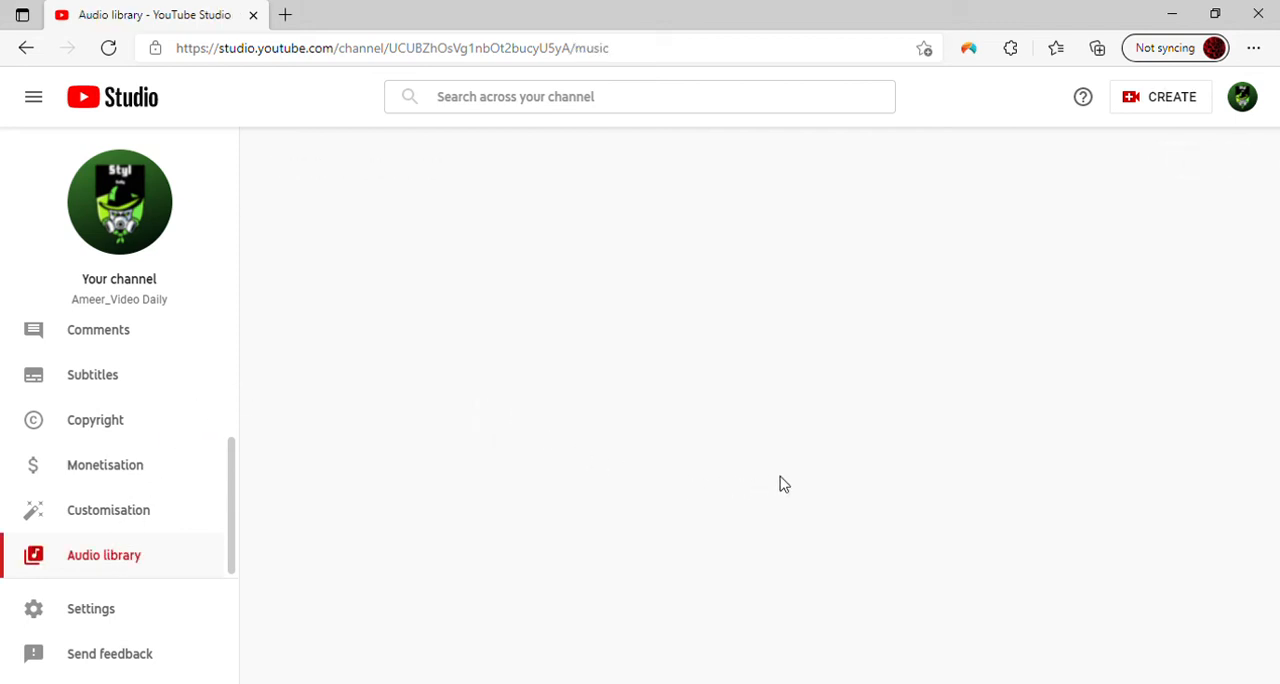
mouse_move(830, 407)
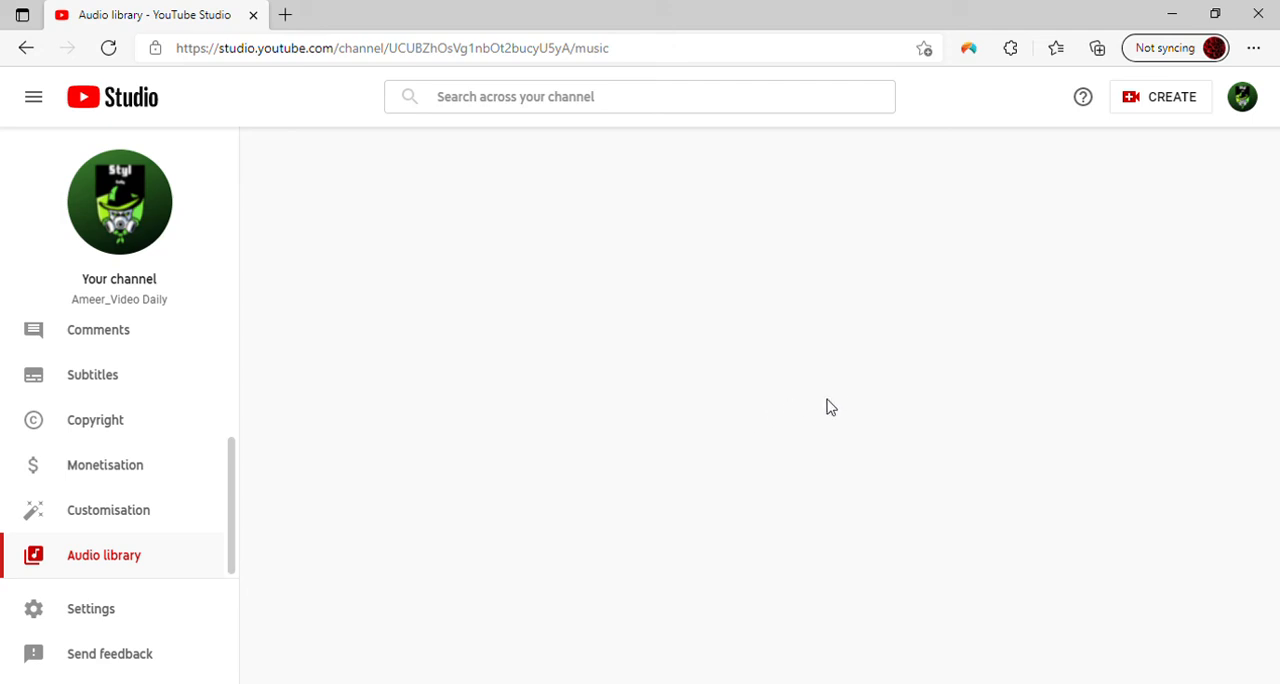
mouse_move(771, 517)
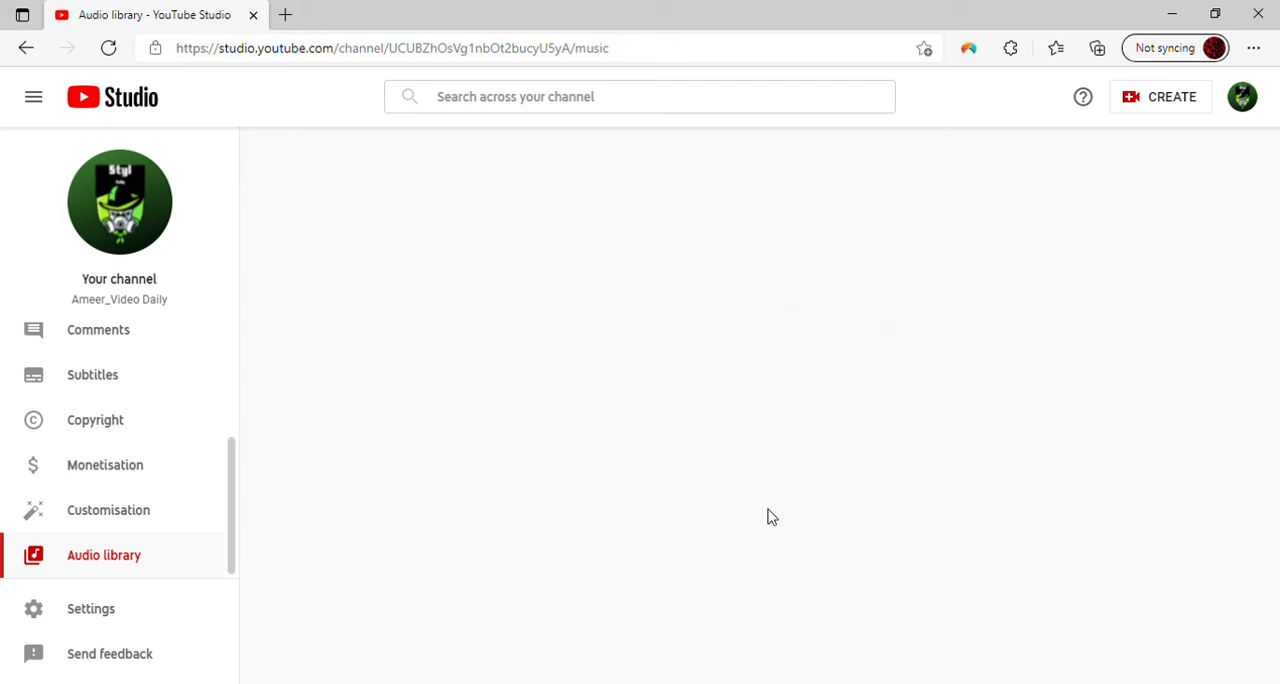
mouse_move(645, 313)
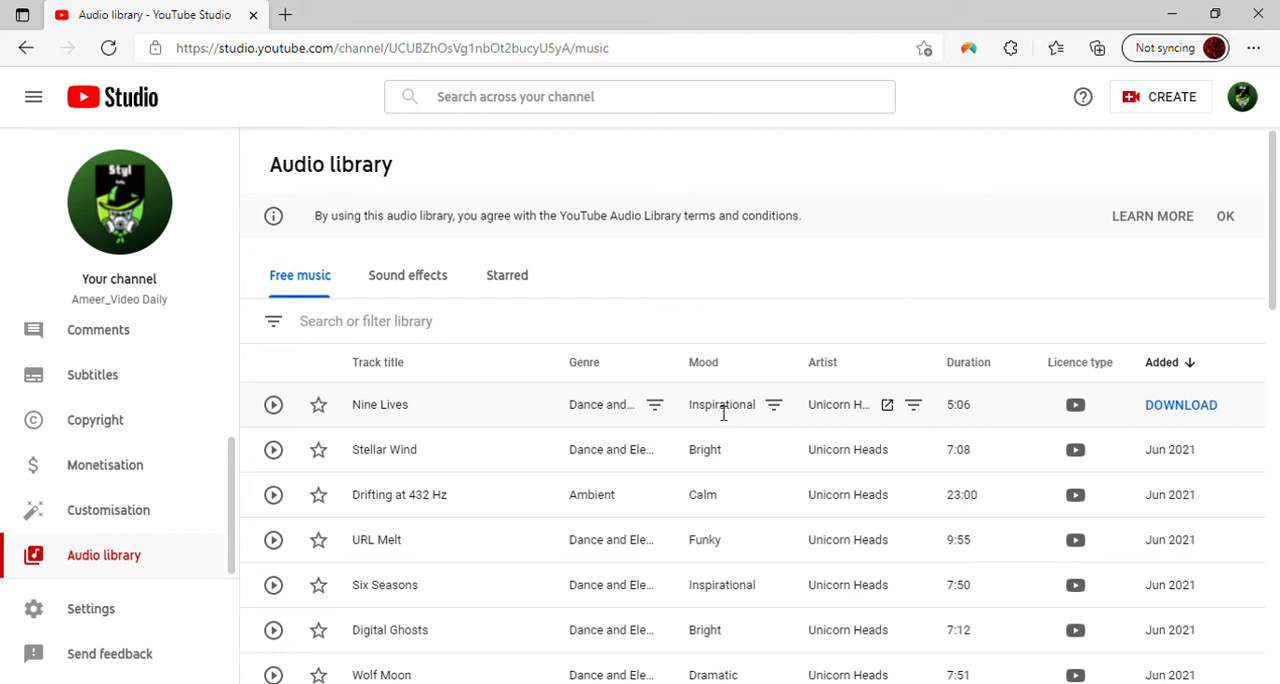
mouse_move(840, 404)
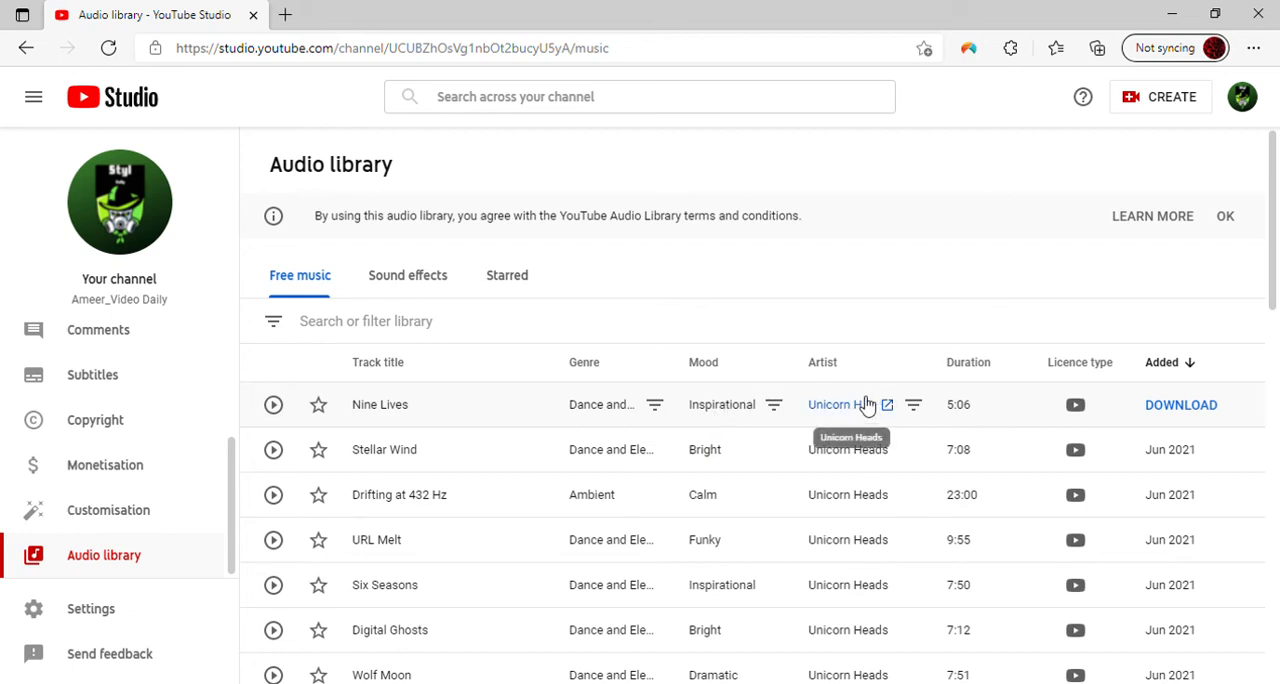
mouse_move(1098, 366)
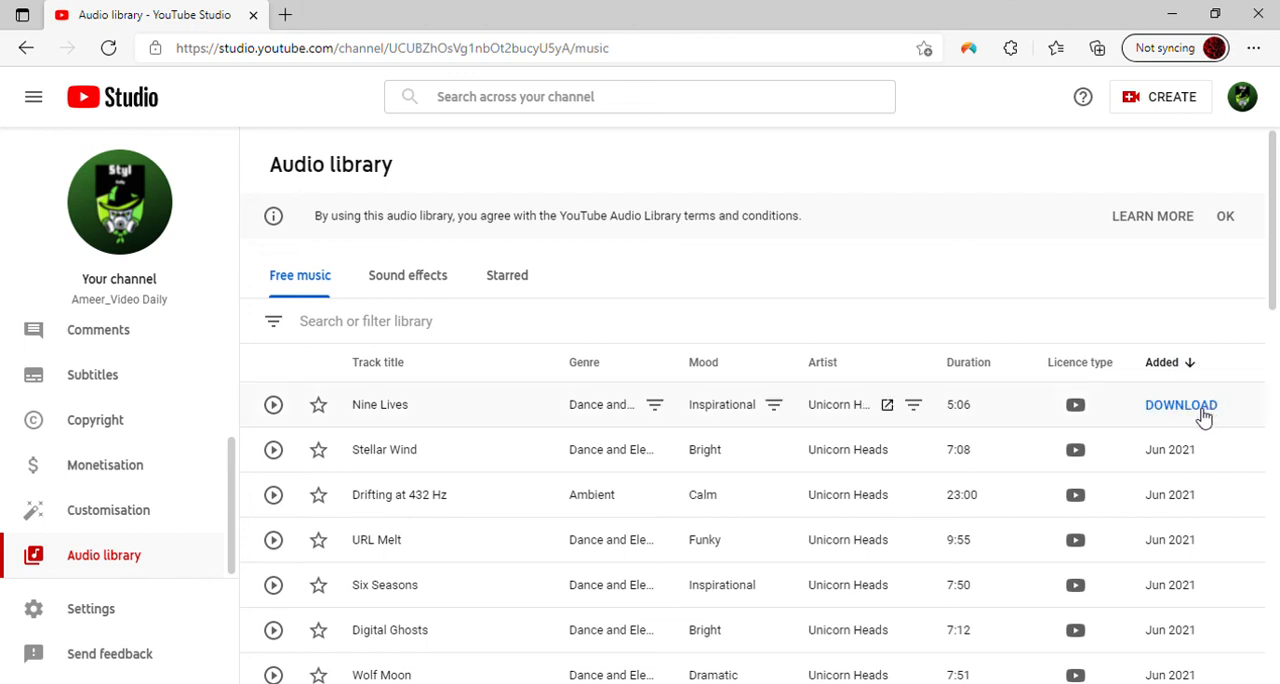
mouse_move(968, 349)
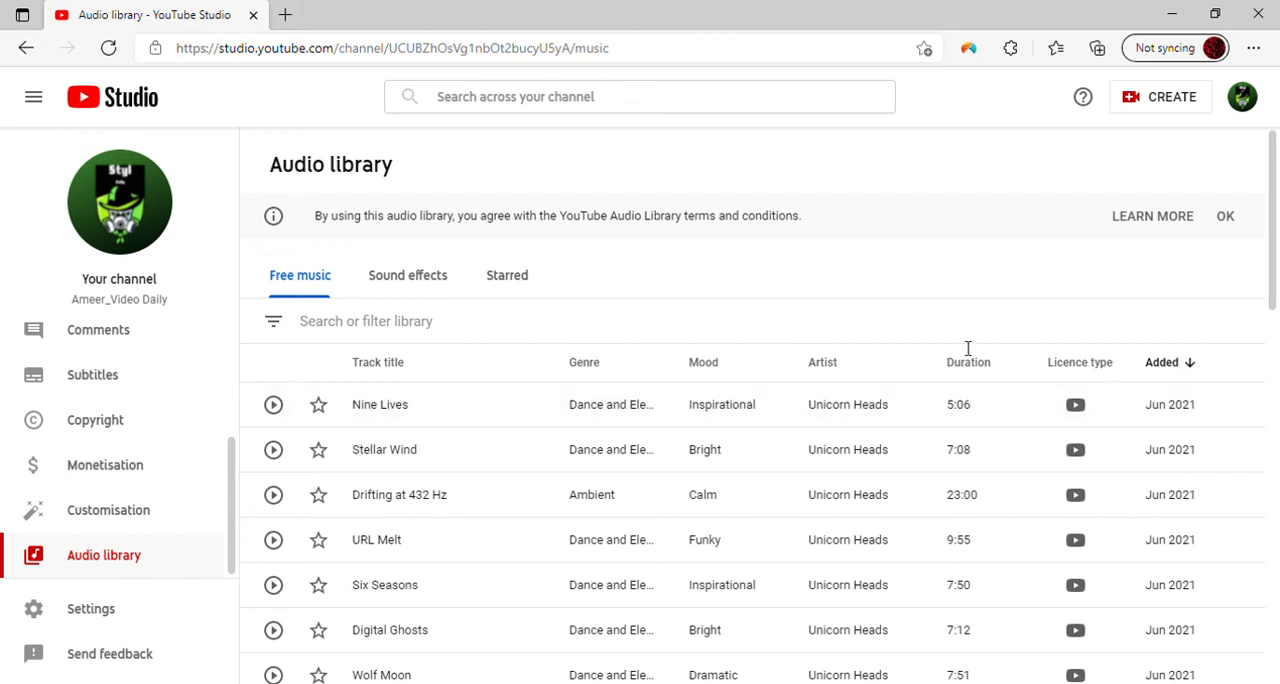
mouse_move(835, 290)
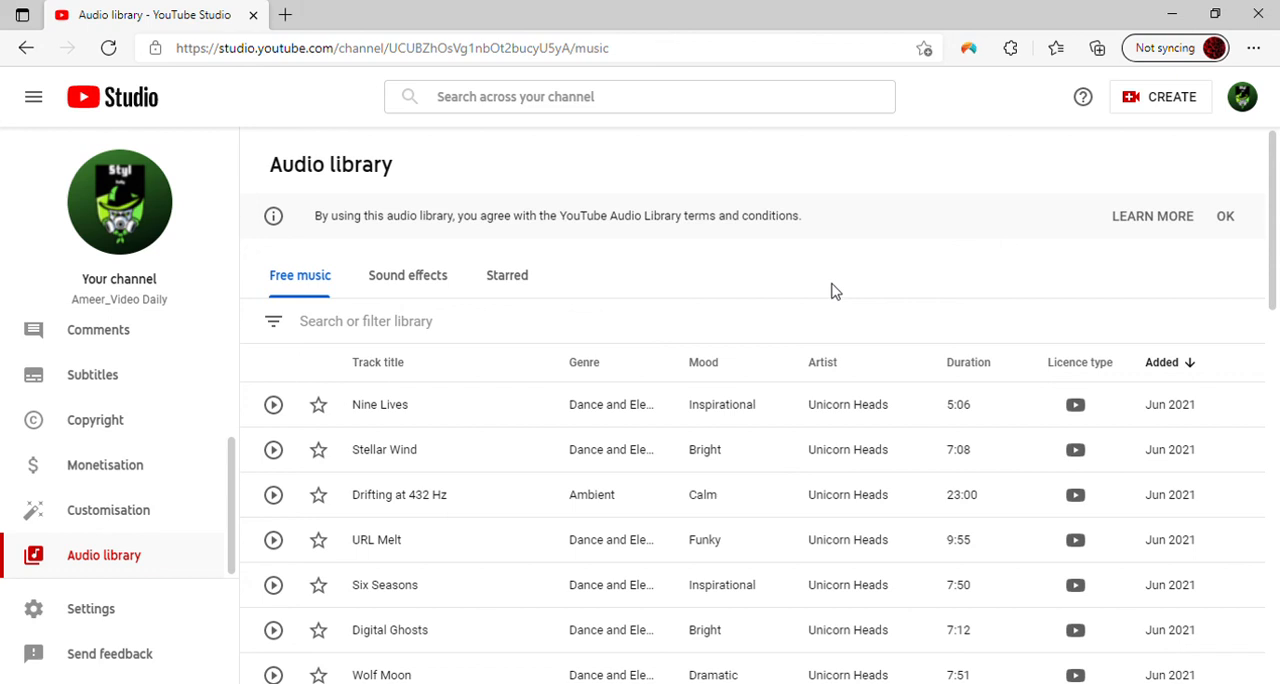
mouse_move(788, 288)
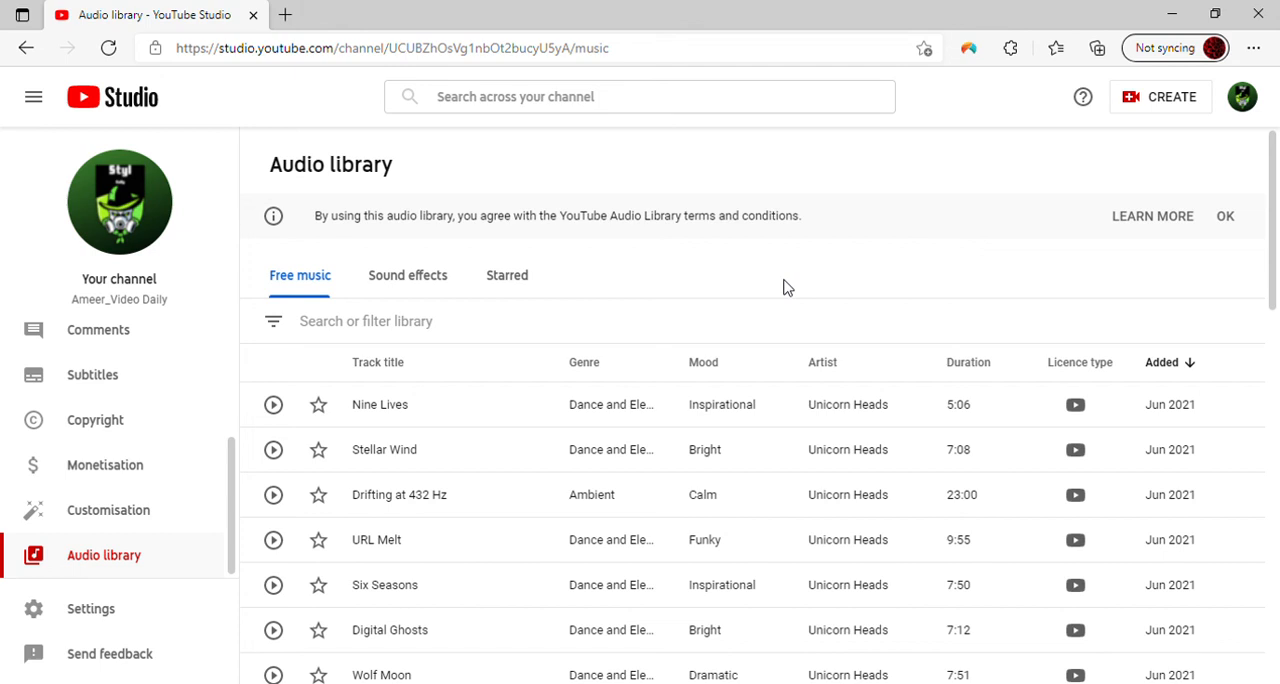
mouse_move(898, 289)
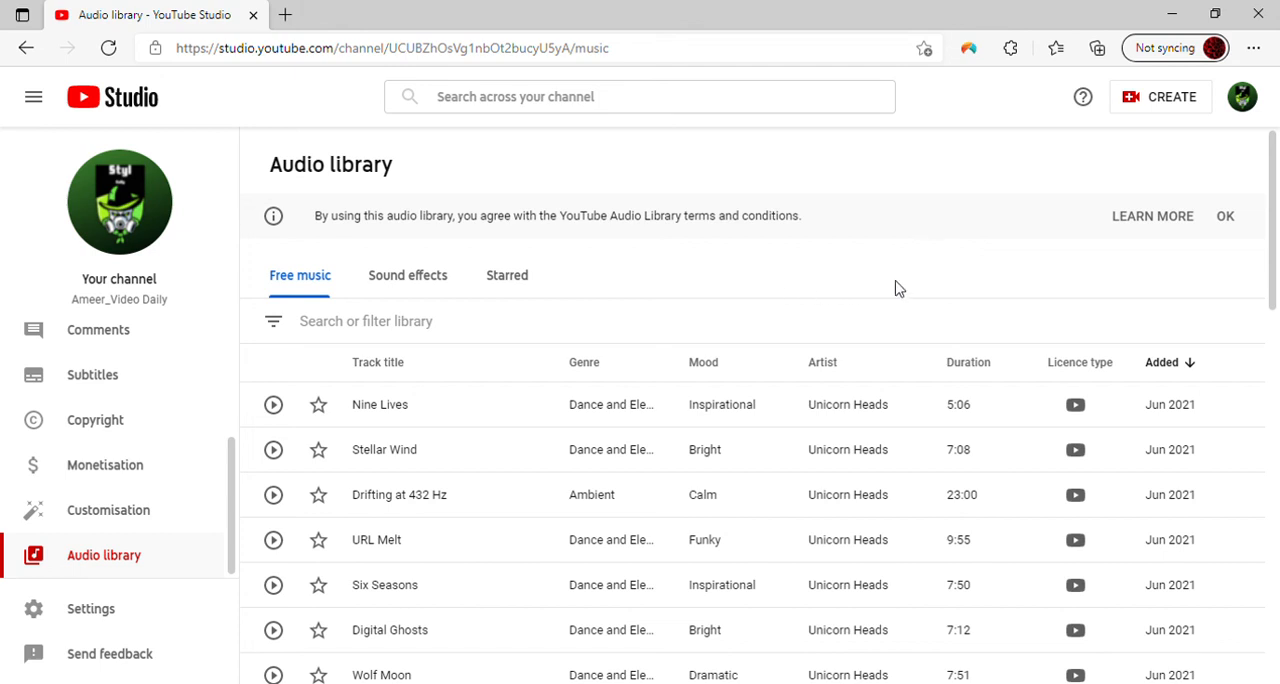
mouse_move(1176, 123)
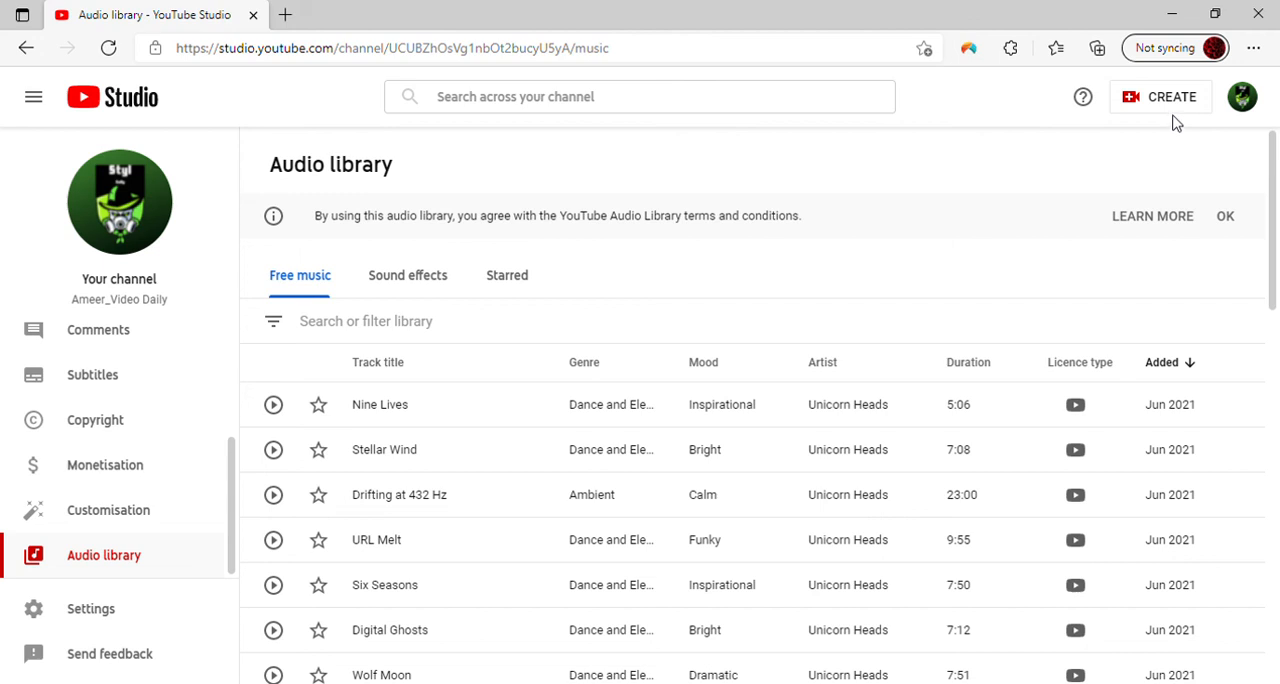